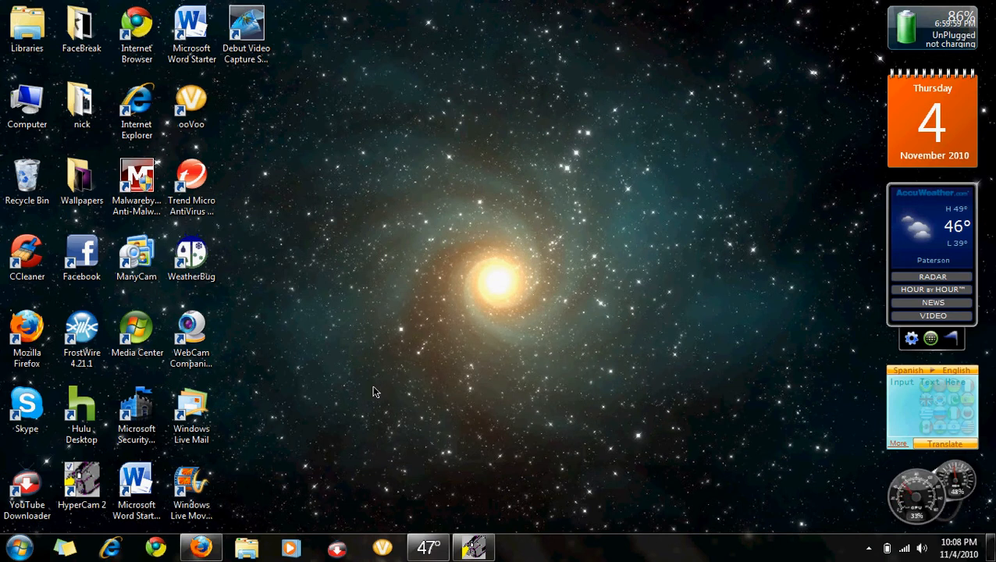
{"action": "mouse_move", "coordinate": [390, 300]}
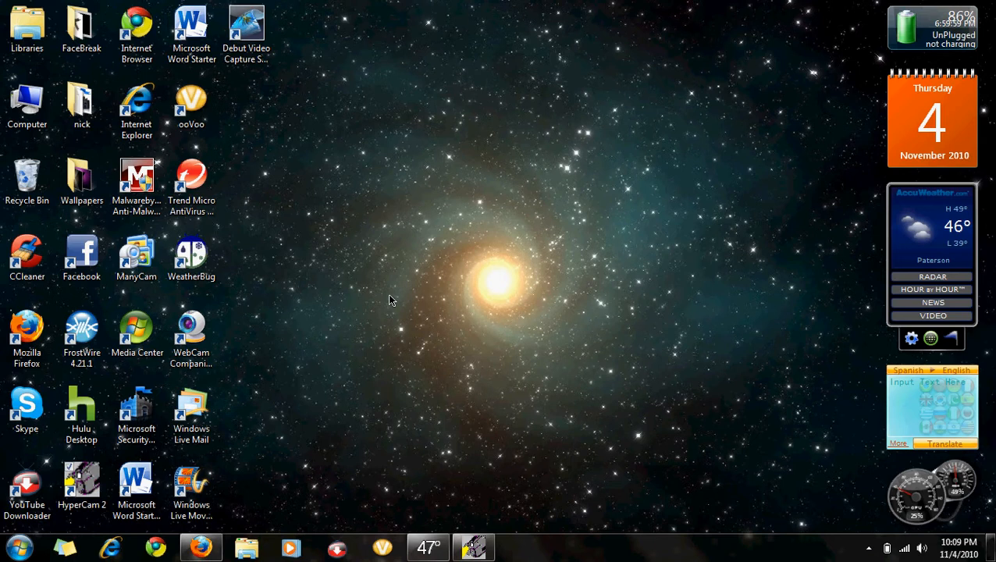
{"action": "mouse_move", "coordinate": [361, 186]}
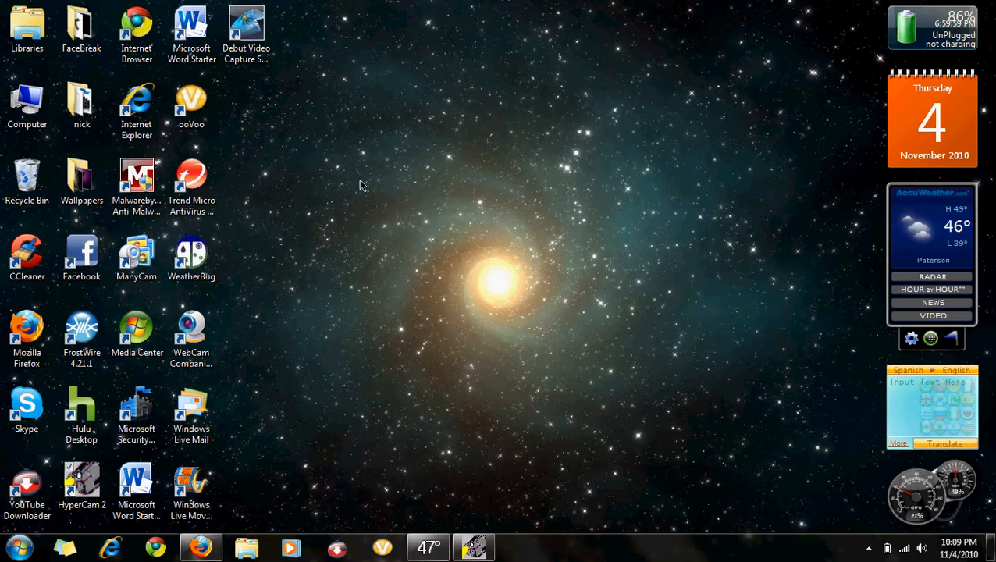
{"action": "mouse_move", "coordinate": [406, 278]}
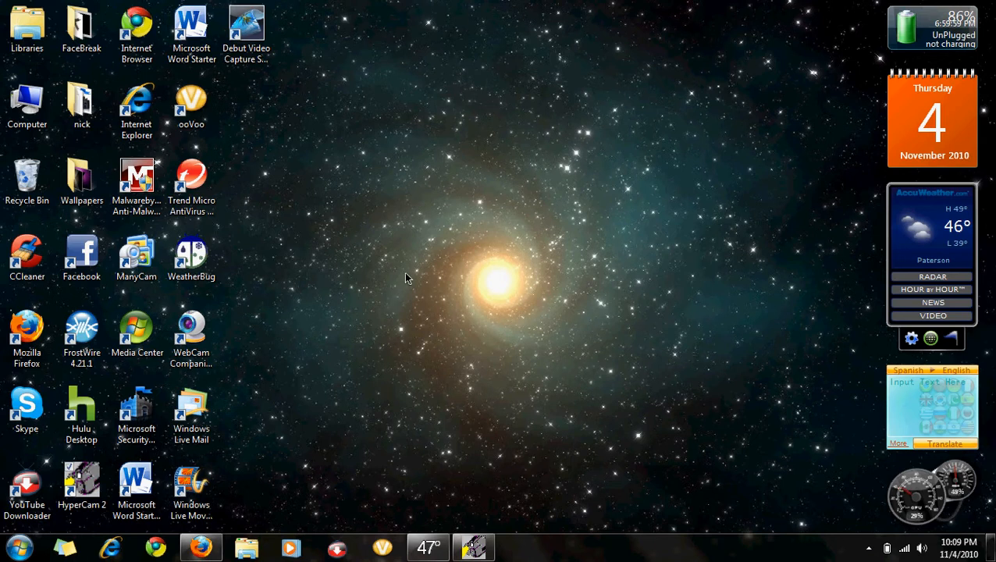
- Open Control Panel from the Start menu's right column
{"action": "left_click", "coordinate": [17, 546]}
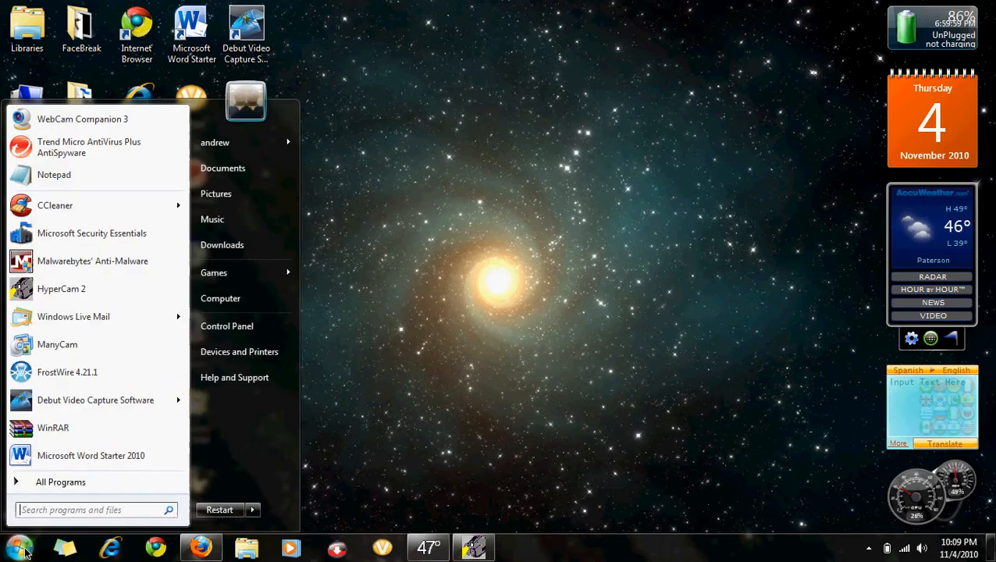
{"action": "mouse_move", "coordinate": [60, 481]}
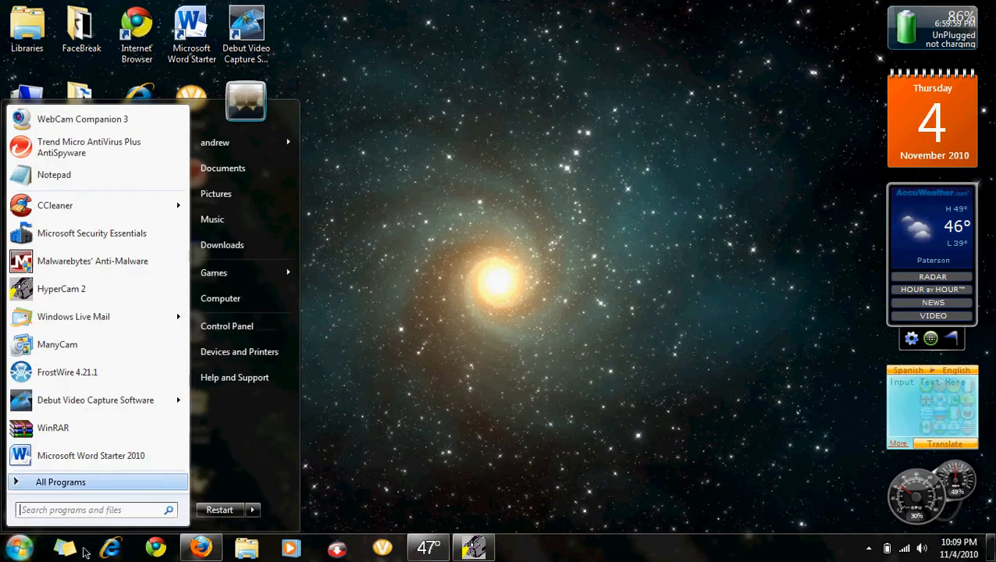
{"action": "mouse_move", "coordinate": [237, 326]}
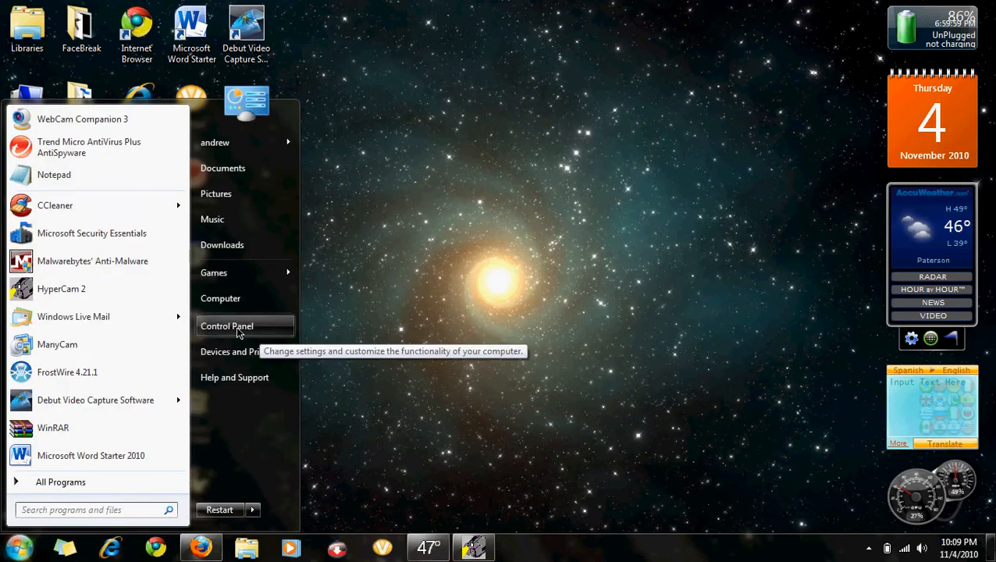
{"action": "left_click", "coordinate": [227, 326]}
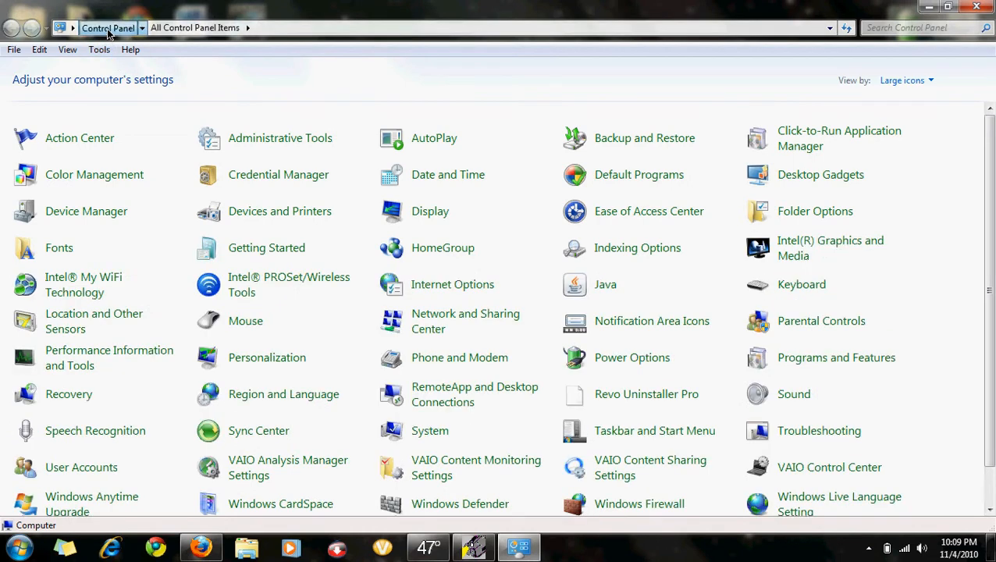
- Go to the Control Panel overview and choose 'Uninstall a program' to reach Programs and Features
{"action": "left_click", "coordinate": [902, 80]}
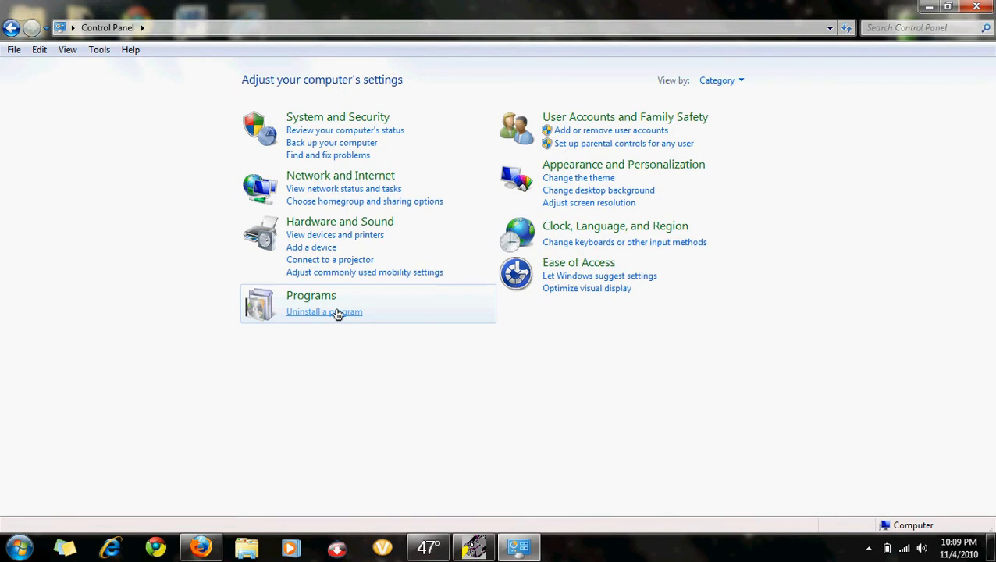
{"action": "left_click", "coordinate": [324, 312]}
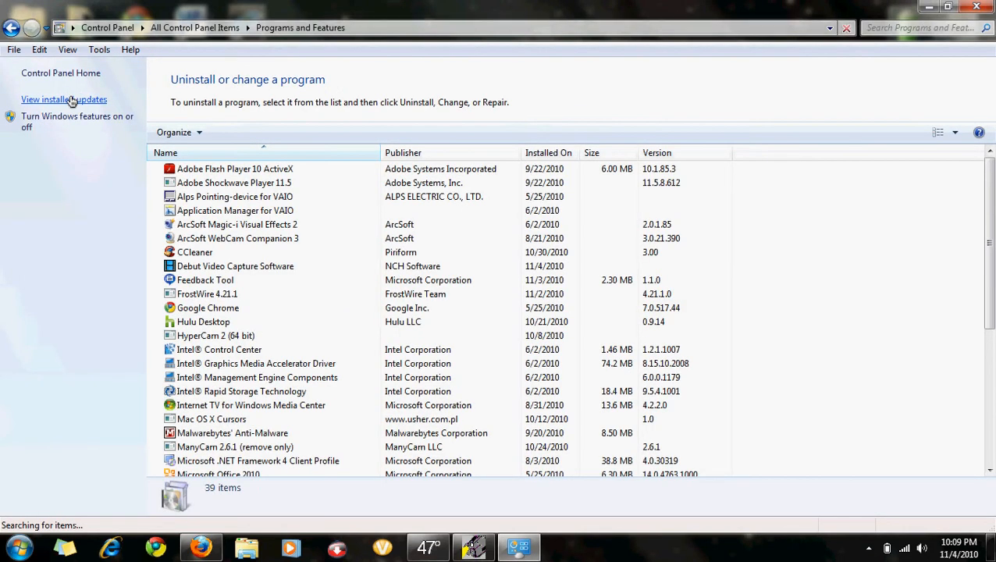
- Choose 'View installed updates' in the left pane to load the Installed Updates page
{"action": "left_click", "coordinate": [64, 100]}
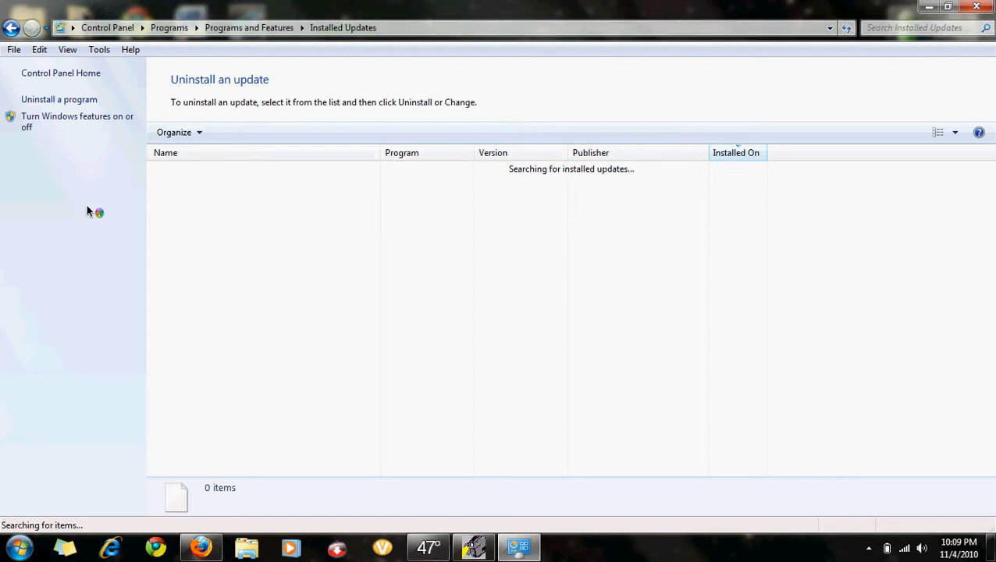
{"action": "mouse_move", "coordinate": [367, 206]}
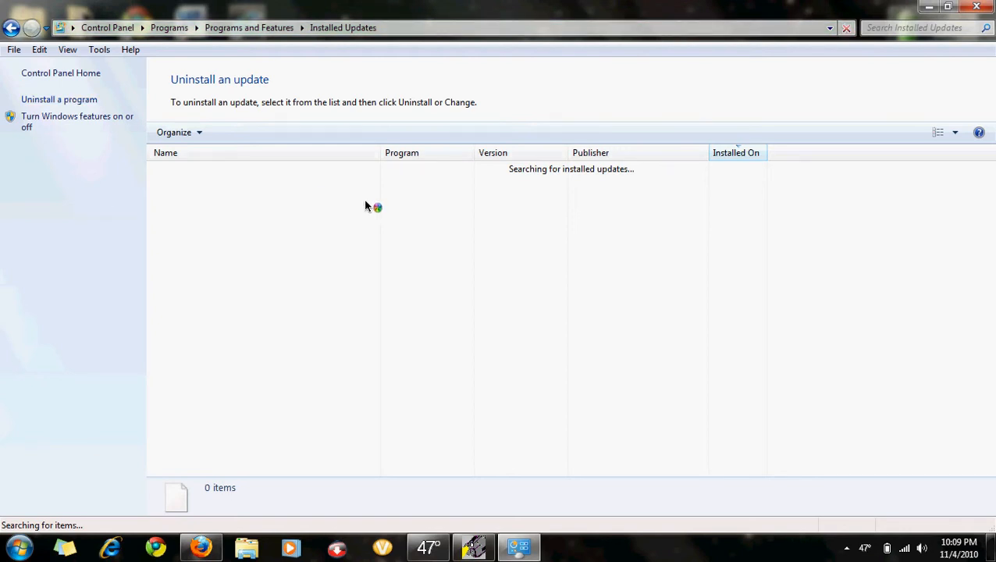
{"action": "mouse_move", "coordinate": [871, 268]}
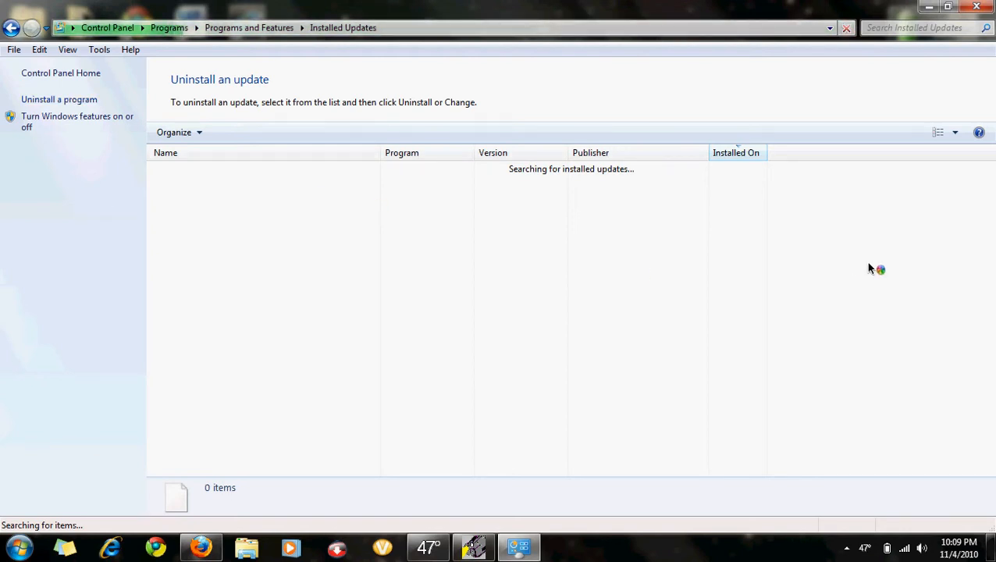
{"action": "mouse_move", "coordinate": [812, 284]}
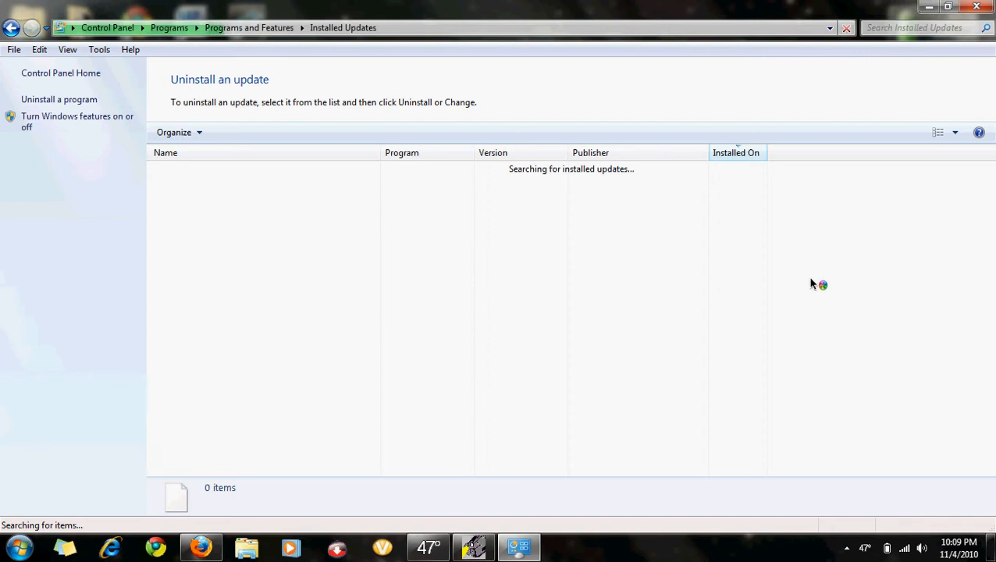
{"action": "mouse_move", "coordinate": [654, 382]}
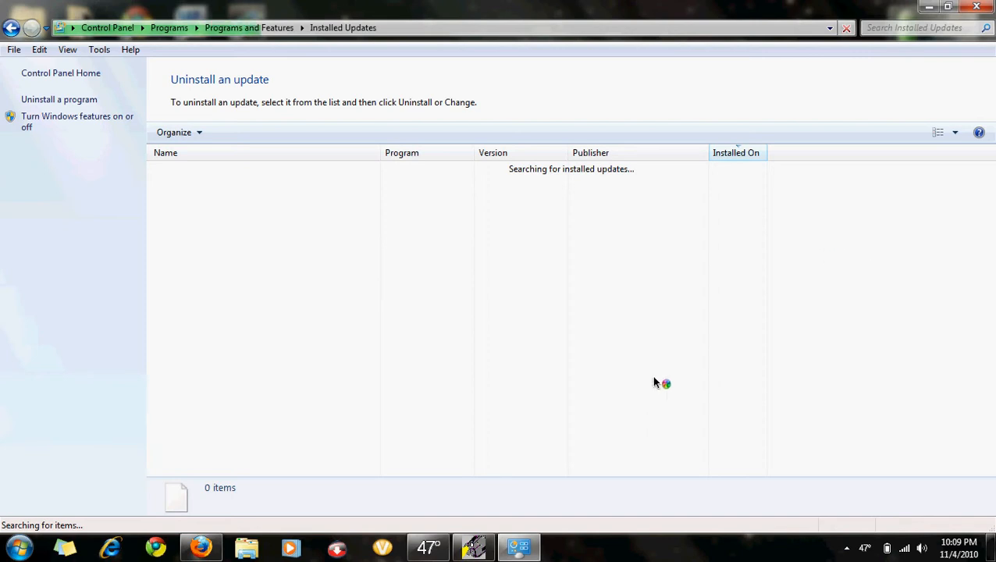
{"action": "mouse_move", "coordinate": [568, 423]}
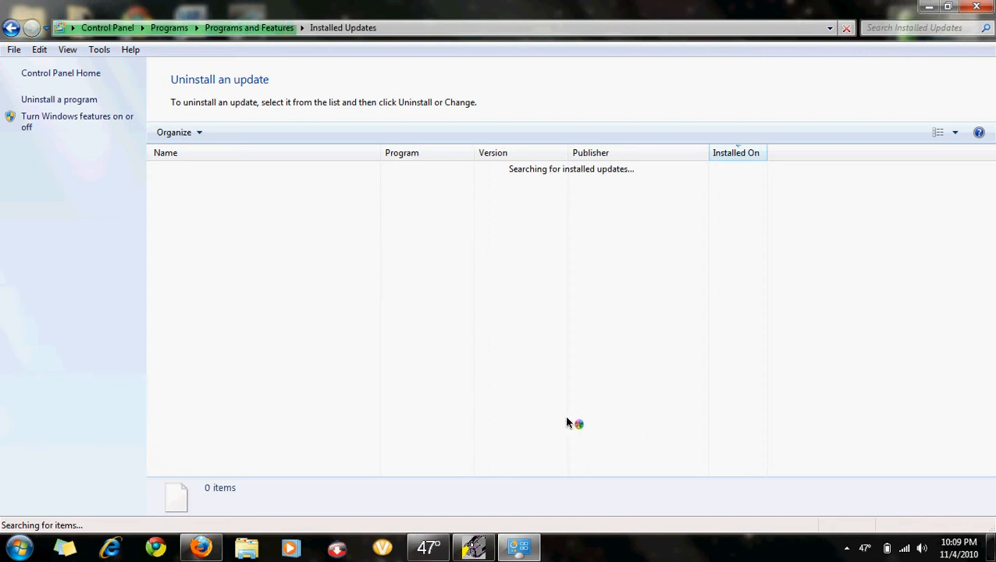
{"action": "mouse_move", "coordinate": [687, 443]}
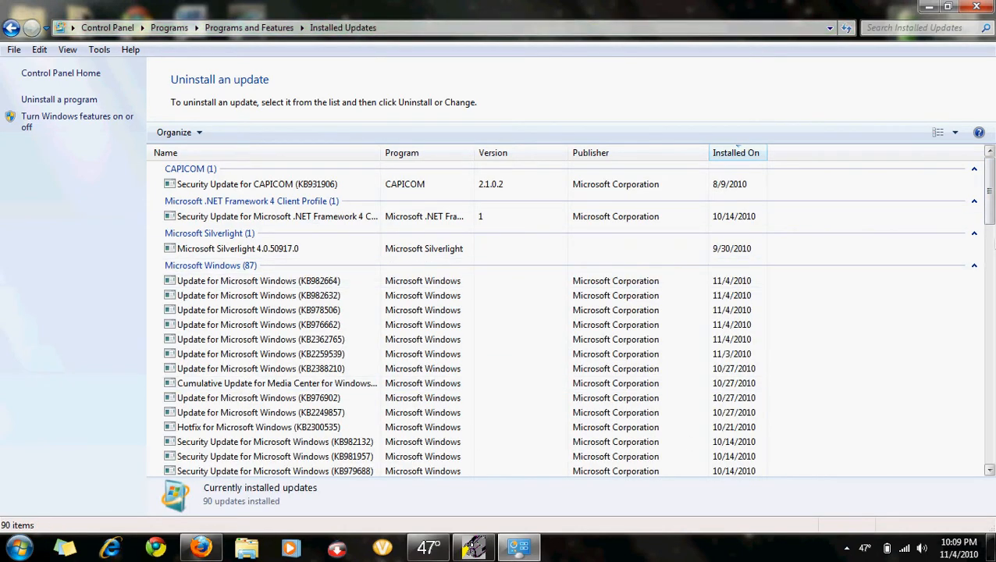
- Scroll through the 90 installed updates, then minimize the window to show the desktop
{"action": "scroll", "scroll_direction": "down", "scroll_amount": 3}
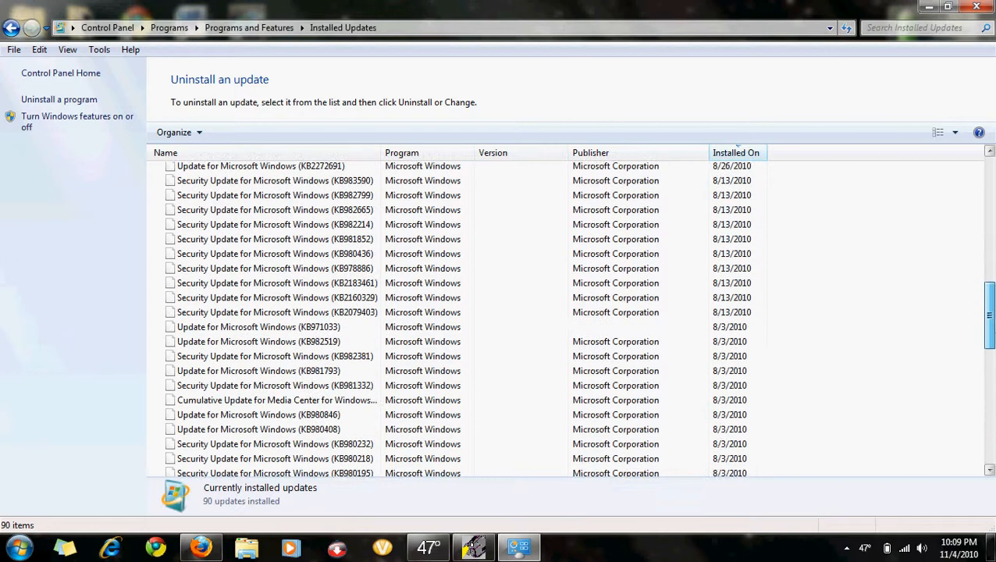
{"action": "scroll", "scroll_direction": "down", "scroll_amount": 3}
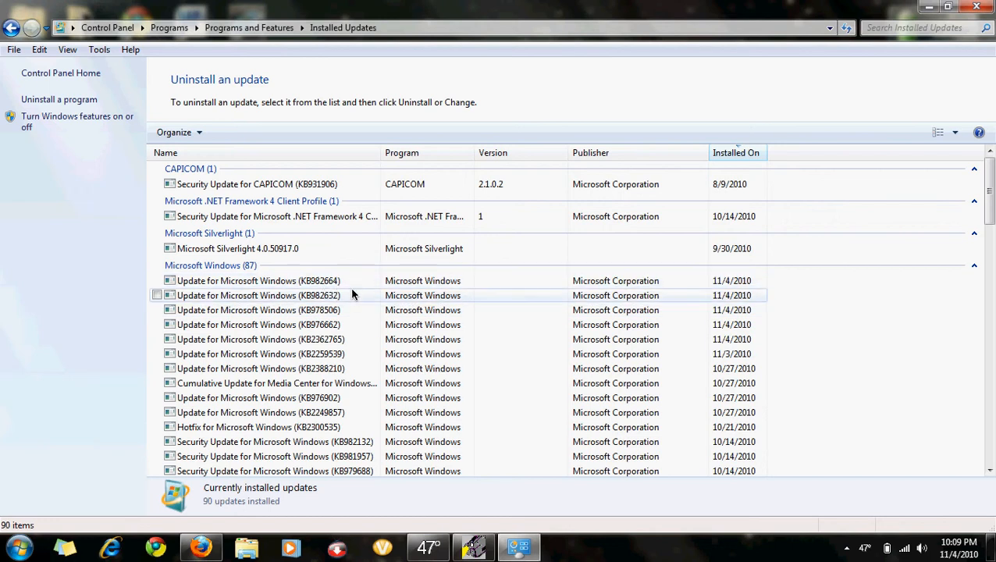
{"action": "mouse_move", "coordinate": [653, 262]}
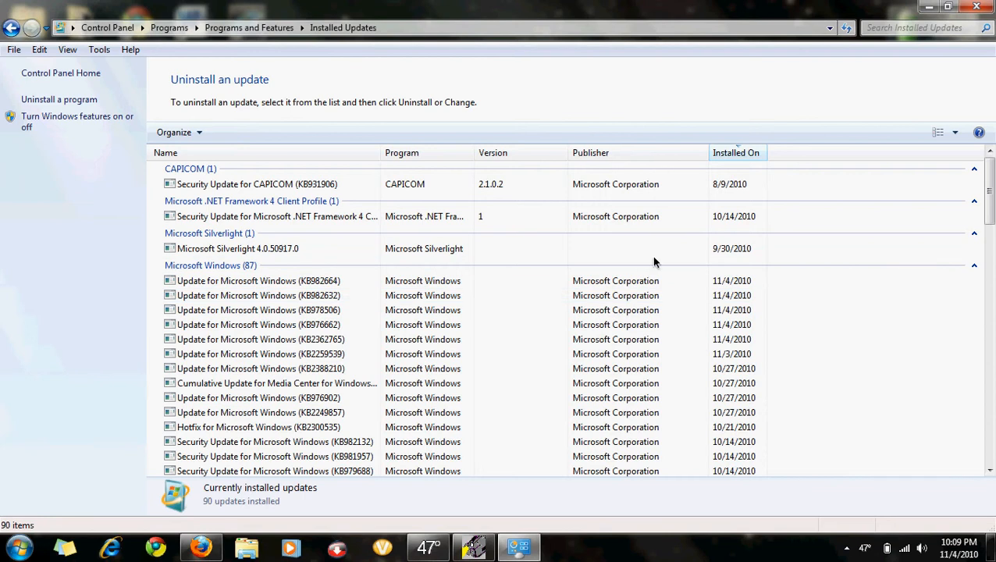
{"action": "left_click", "coordinate": [947, 6]}
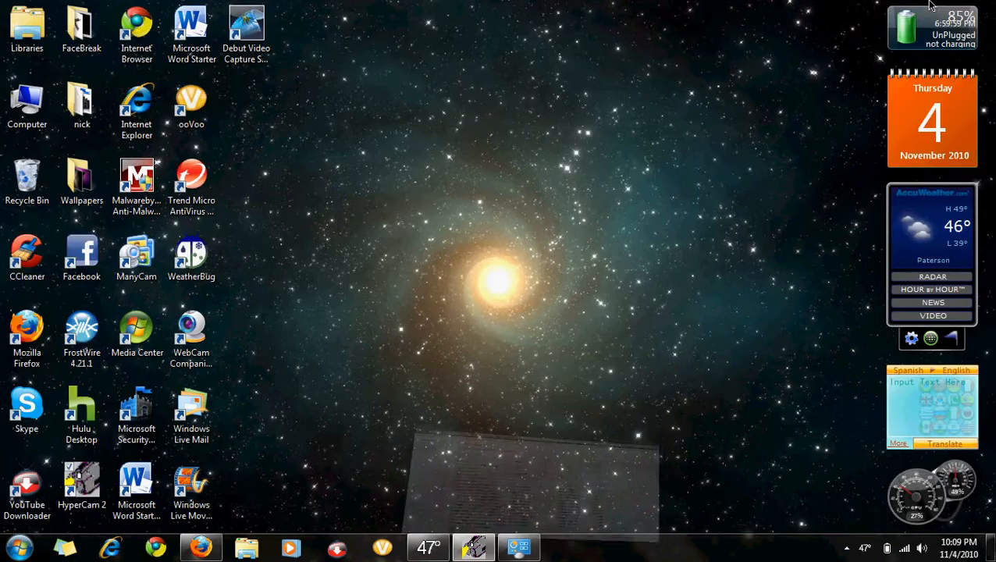